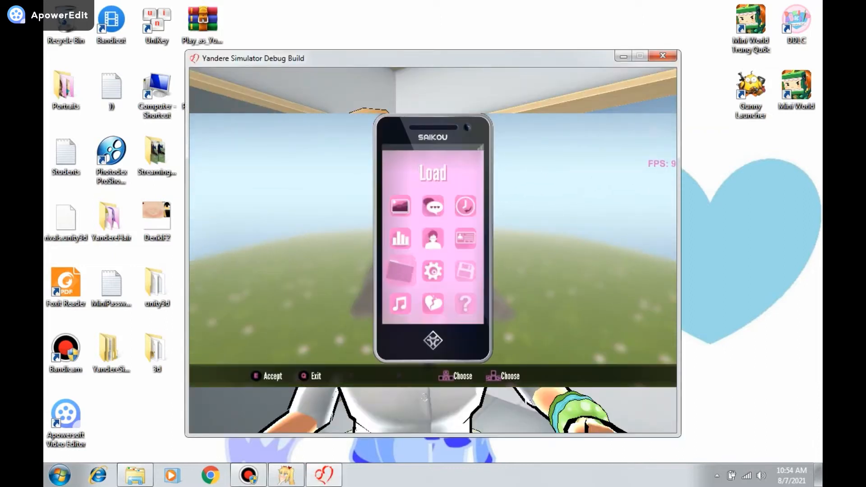
- Select the phone's Music app and show its list of tracks 0 through 9
click(399, 304)
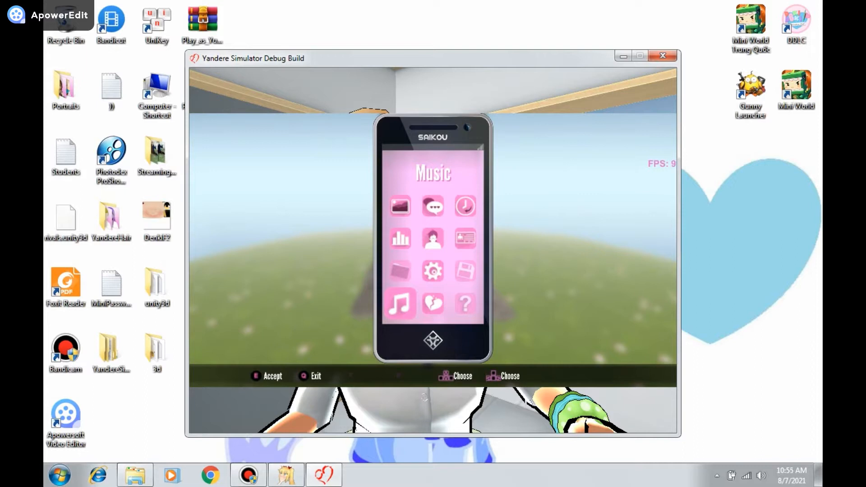
click(399, 303)
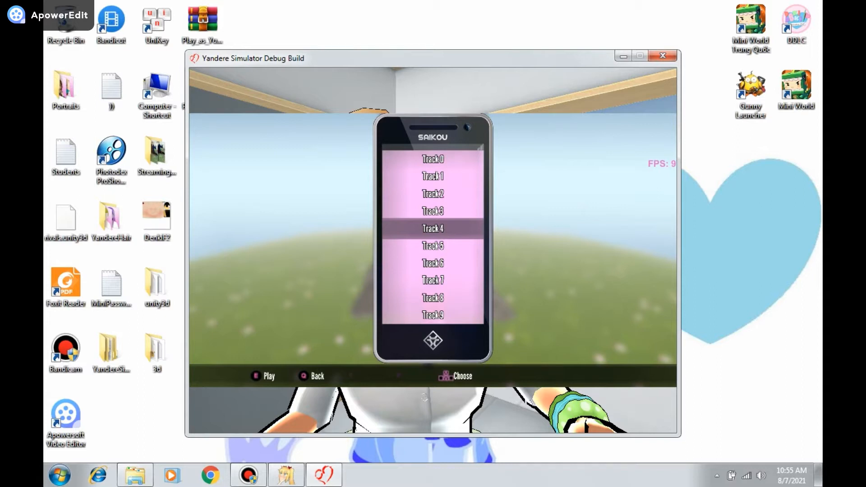
- Play the chosen music track, then return to the phone home menu
click(311, 375)
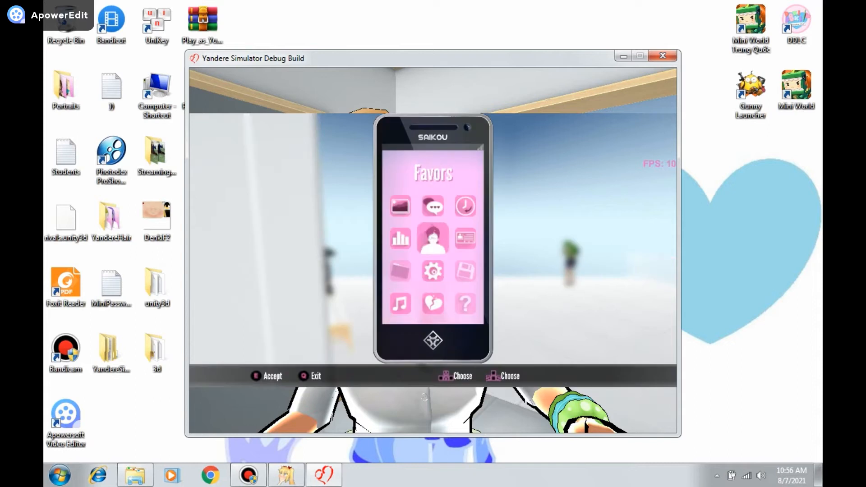
- View the graphics settings and debug command list, then close them with the backslash key
click(432, 272)
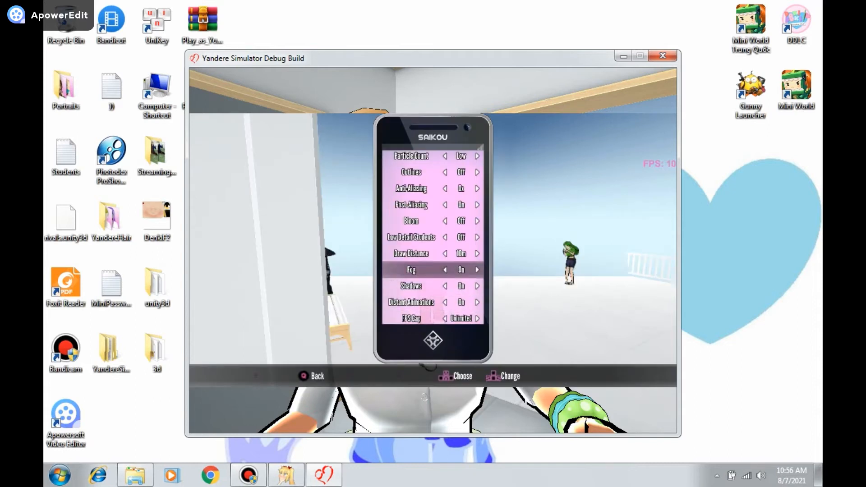
click(310, 376)
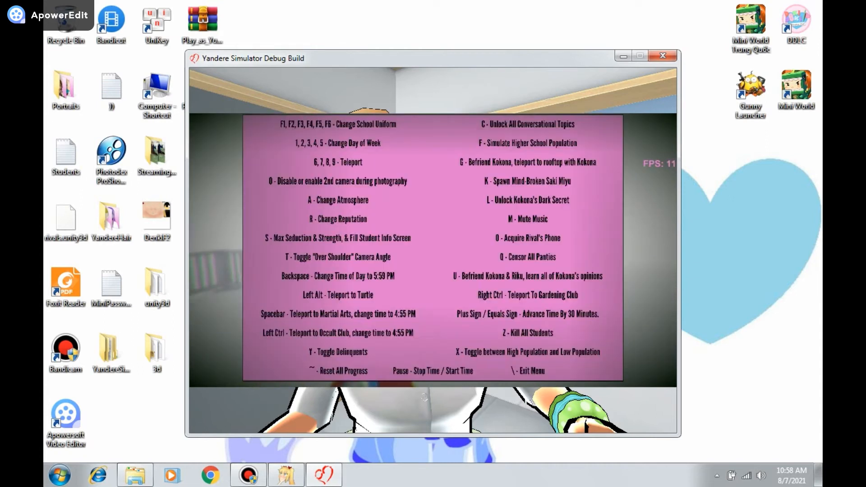
key(backslash)
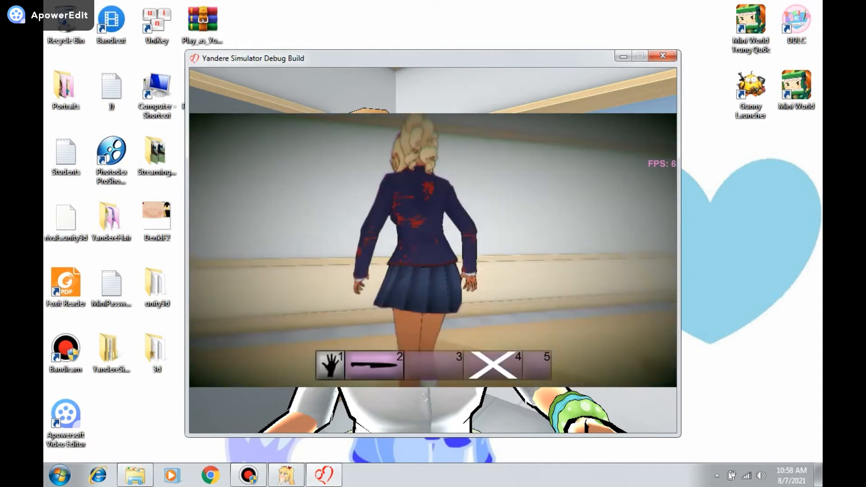